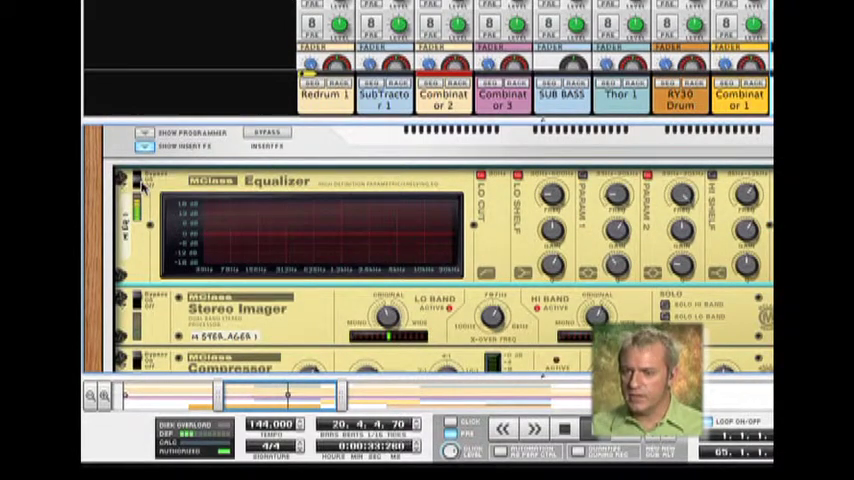
# - Scroll the mixer to the Master Compressor with its Attack at 10.0 ms
pyautogui.scroll(-3)
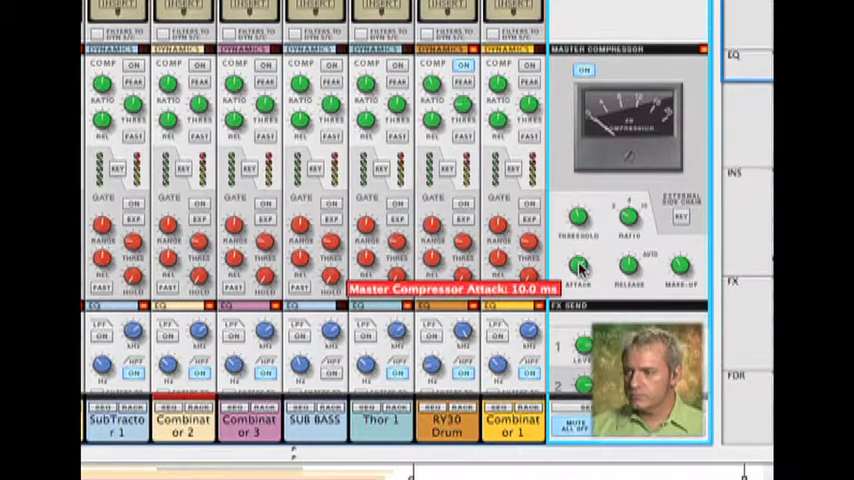
# - Set the master compressor's make-up gain to about 2.87 dB and reveal the MClass Maximizer
pyautogui.moveTo(578, 264); pyautogui.dragTo(578, 280)
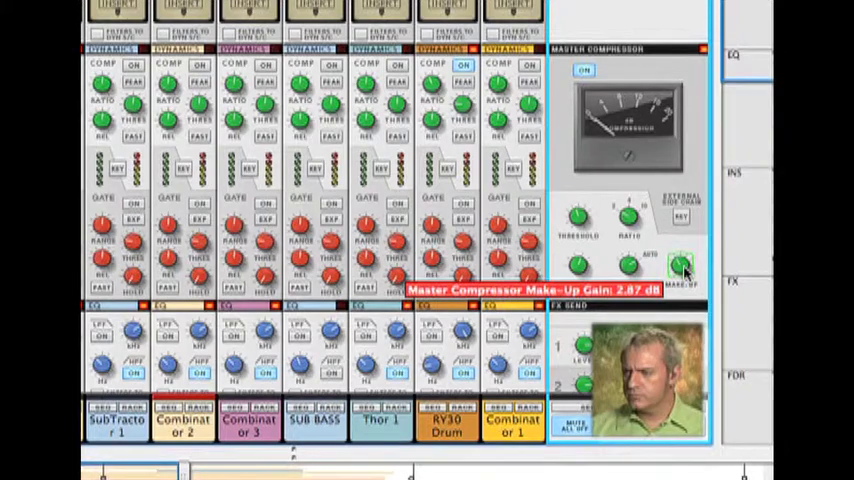
pyautogui.rightClick(680, 264)
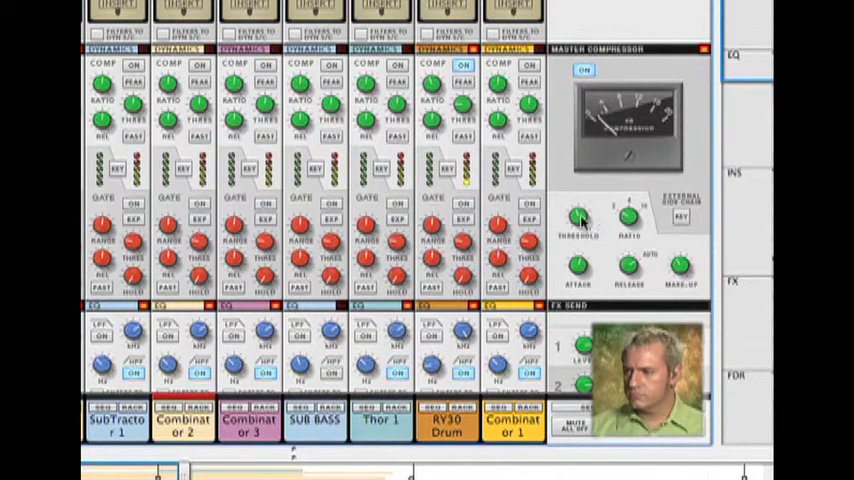
pyautogui.moveTo(578, 218); pyautogui.dragTo(578, 224)
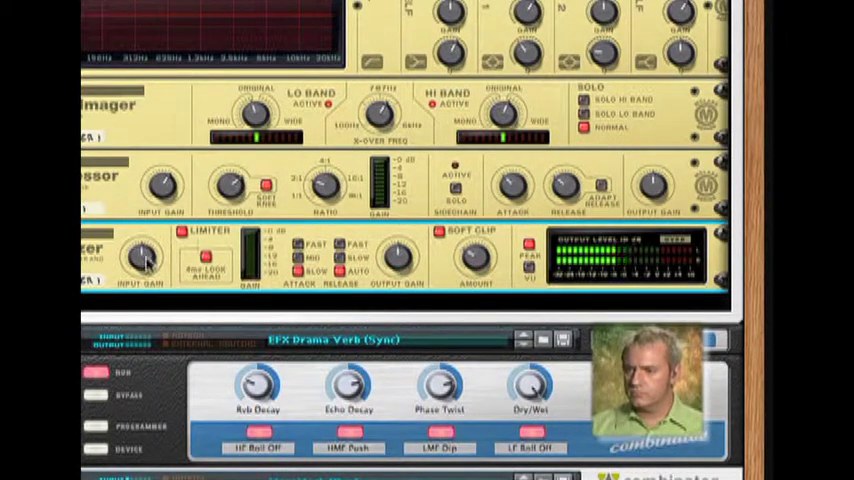
# - Bring the MClass Maximizer's Output Gain to 0.0 dB
pyautogui.moveTo(144, 256); pyautogui.dragTo(148, 250)
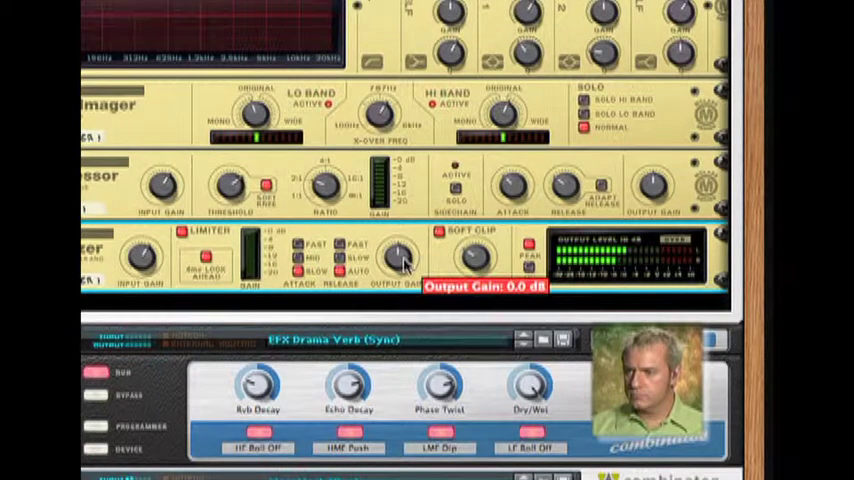
pyautogui.moveTo(398, 256); pyautogui.dragTo(404, 248)
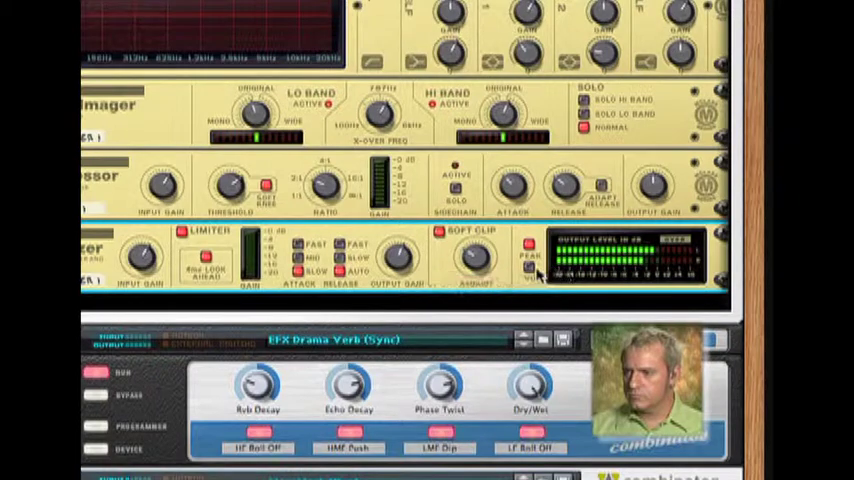
pyautogui.moveTo(560, 324)
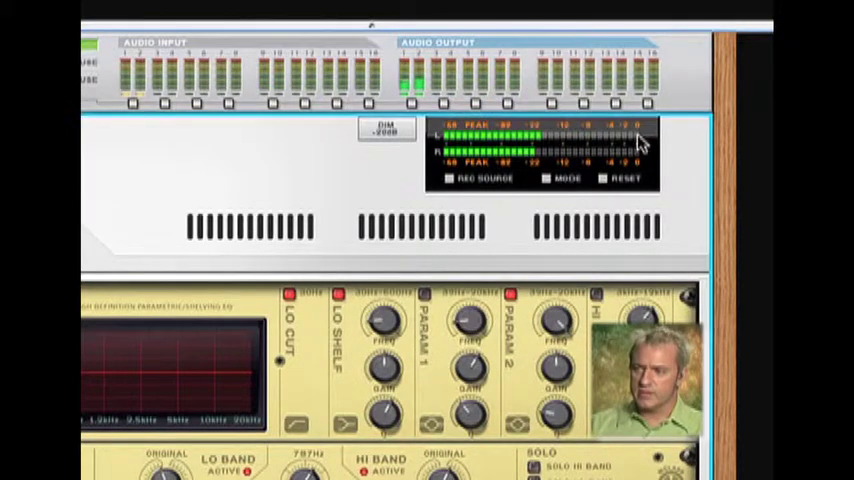
pyautogui.moveTo(404, 64)
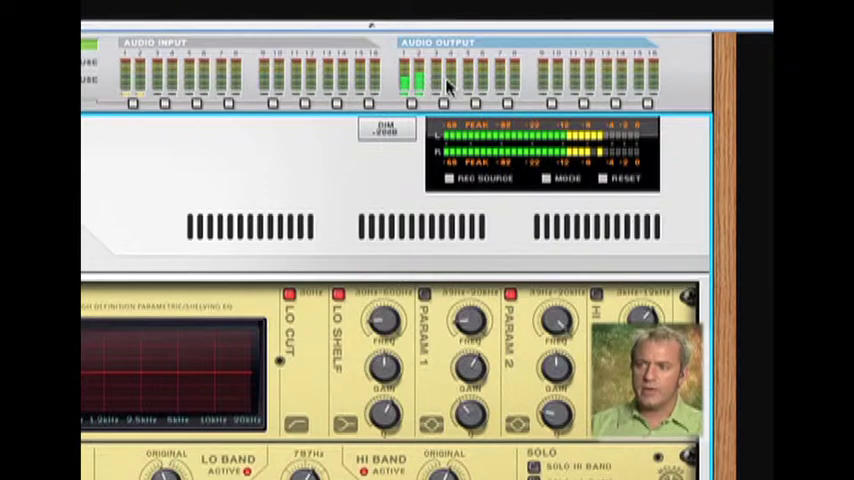
pyautogui.moveTo(688, 184)
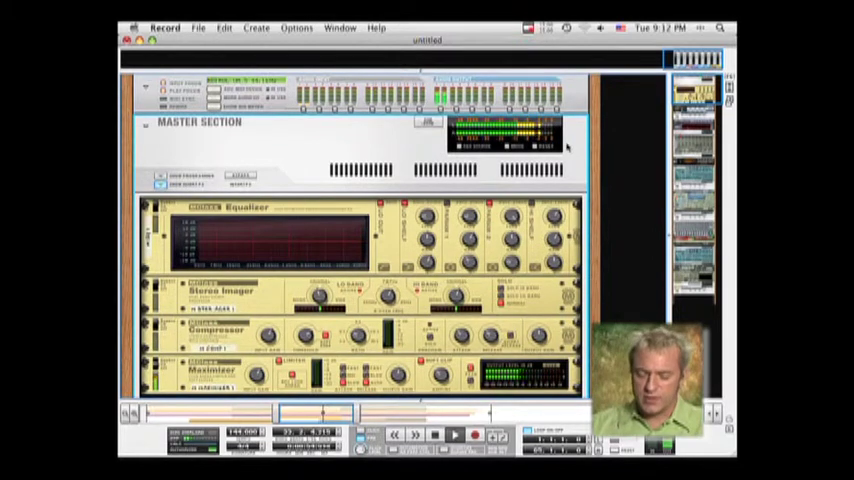
# - Scroll back to view the full Master Section after checking the output meters
pyautogui.scroll(-3)
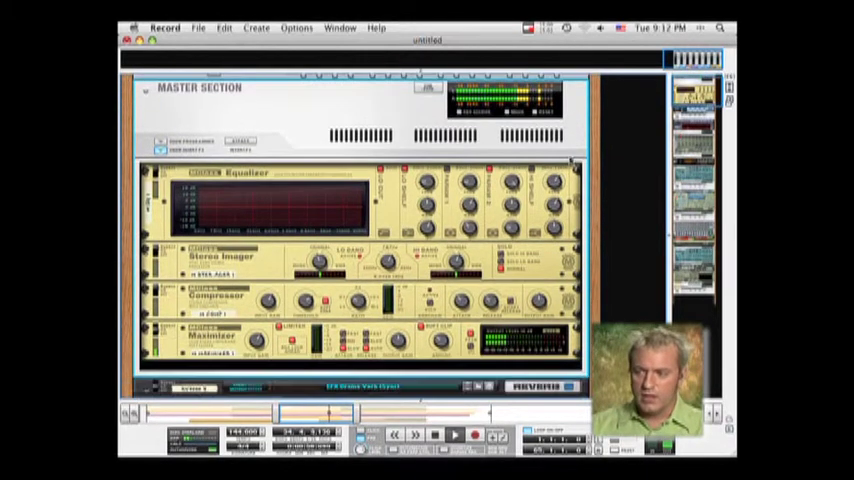